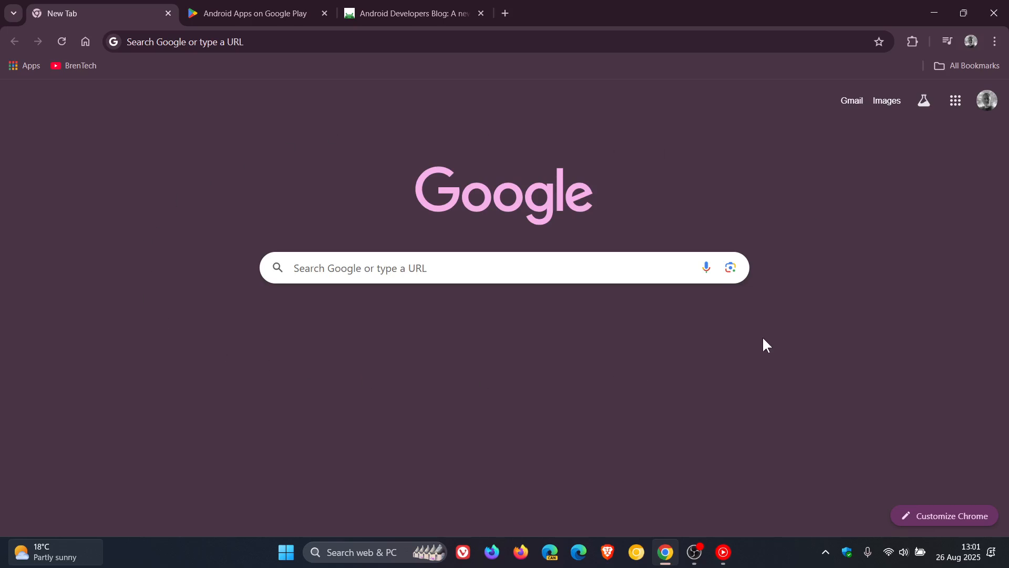
pyautogui.moveTo(831, 220)
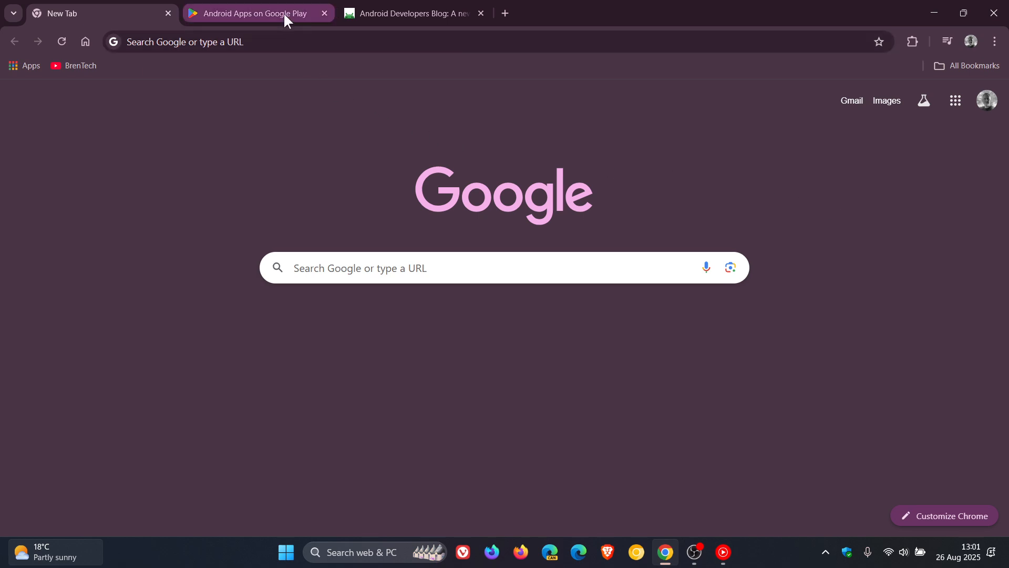
# Switch to the 'Android Apps on Google Play' tab showing the Top charts
pyautogui.click(260, 14)
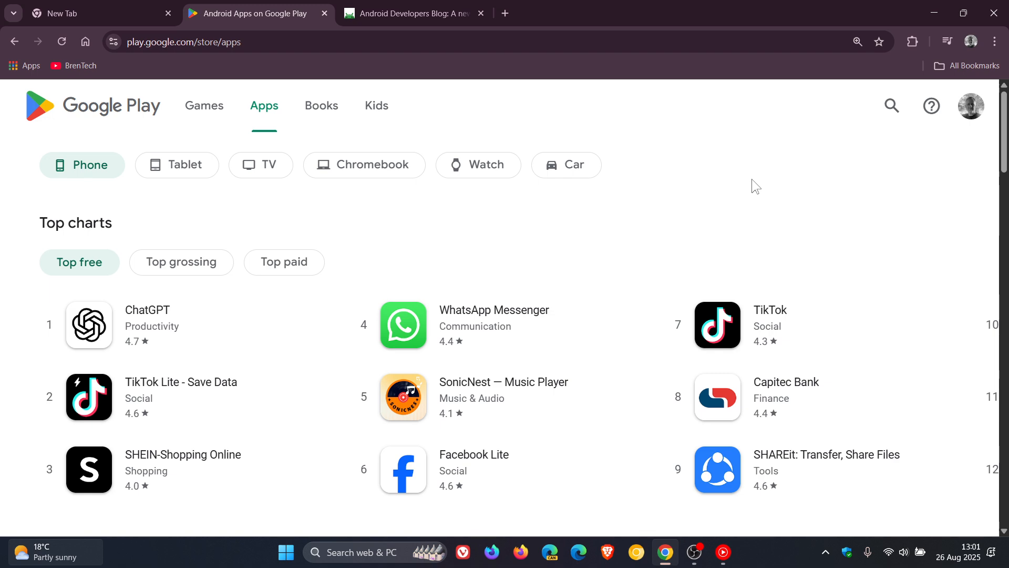
# Switch to the Android Developers Blog post and scroll to its developer verification introduction
pyautogui.click(411, 14)
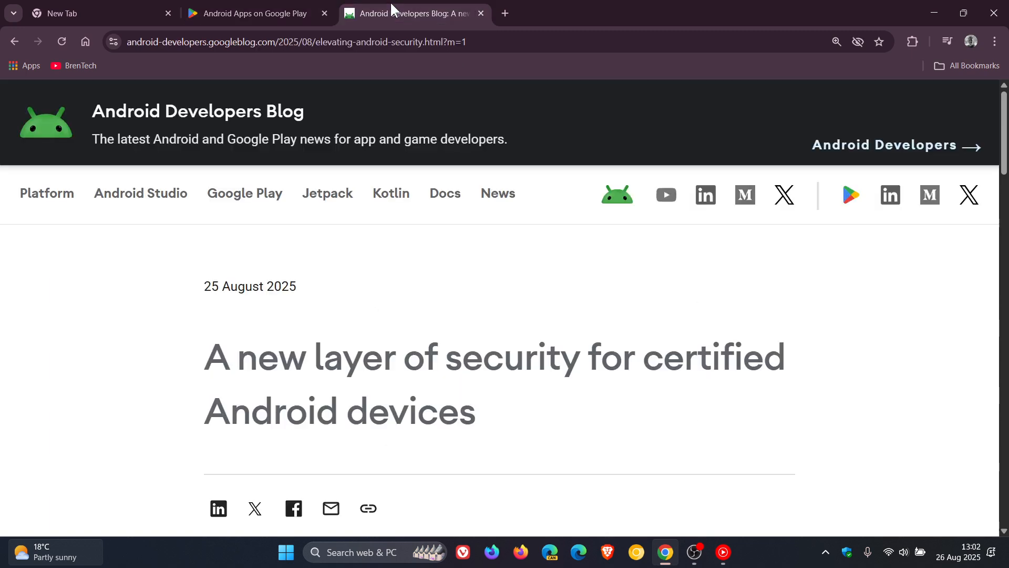
pyautogui.moveTo(893, 291)
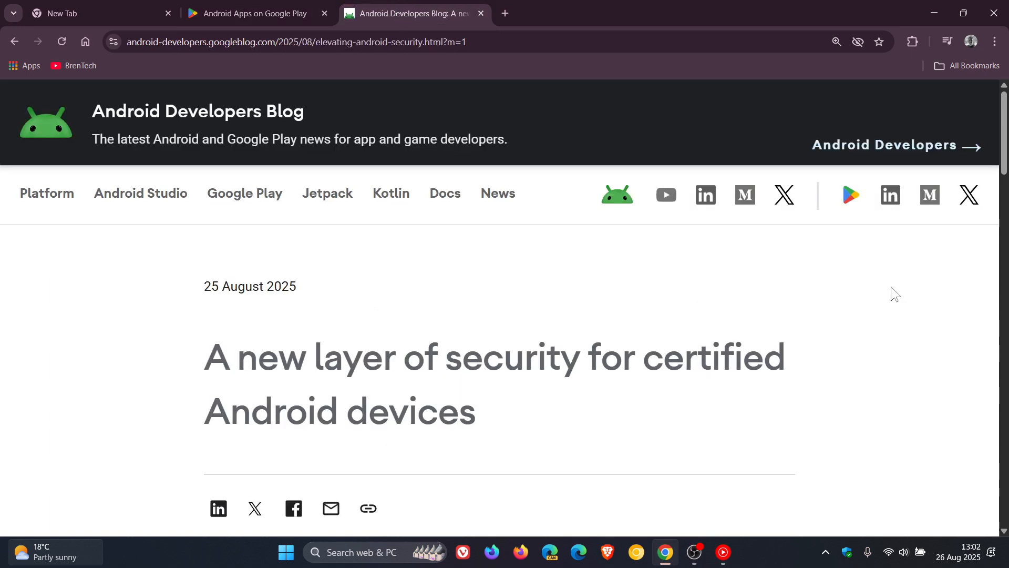
pyautogui.scroll(-3)
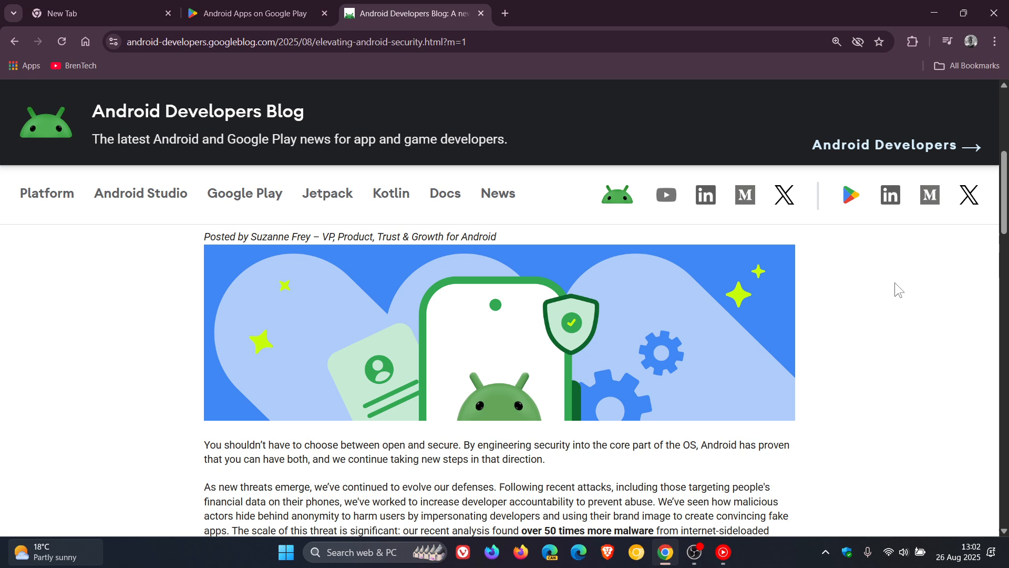
pyautogui.scroll(-3)
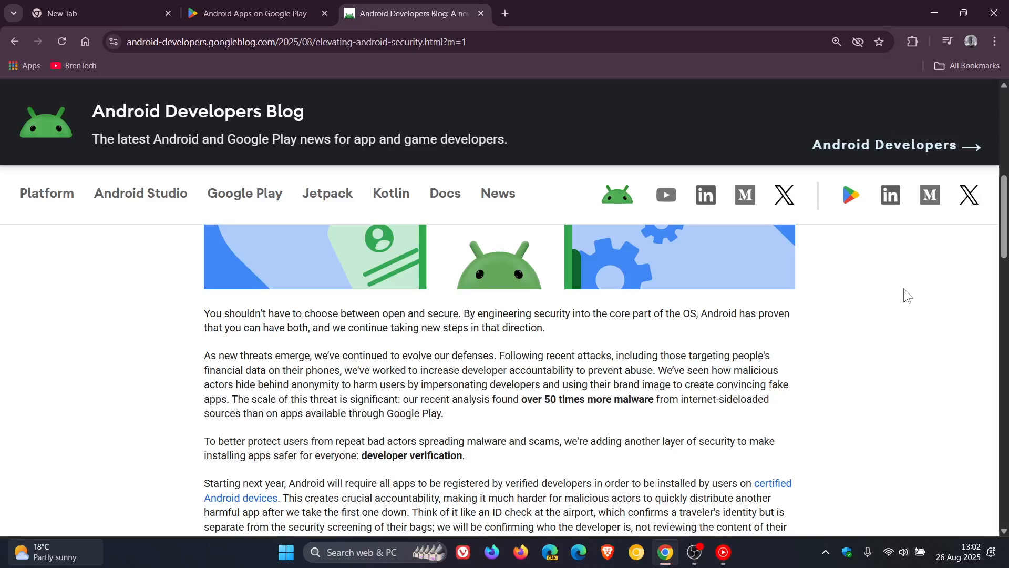
pyautogui.scroll(-3)
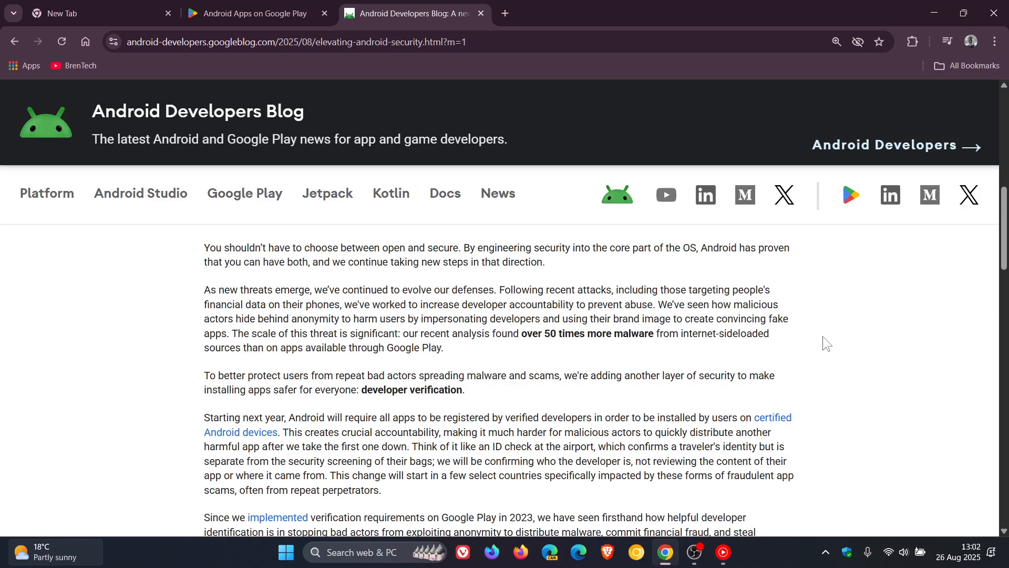
pyautogui.moveTo(837, 318)
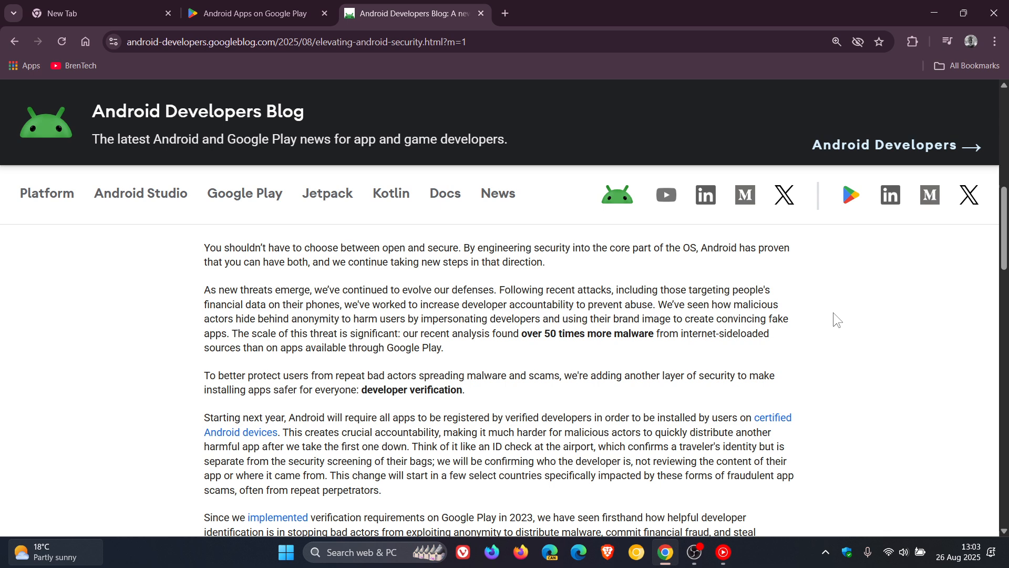
# Select the bold phrase 'developer verification' in the post's introduction
pyautogui.scroll(-3)
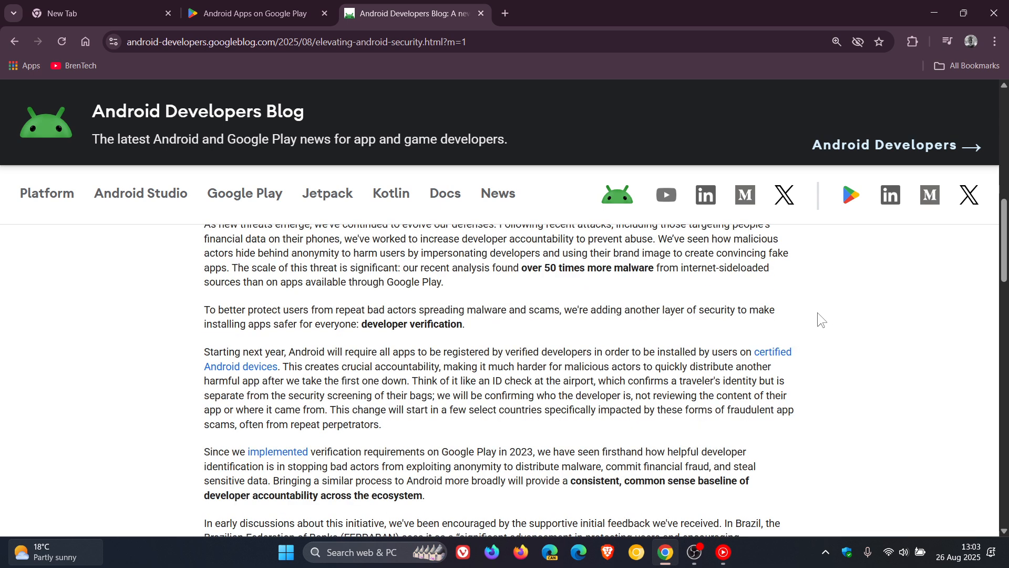
pyautogui.moveTo(807, 319)
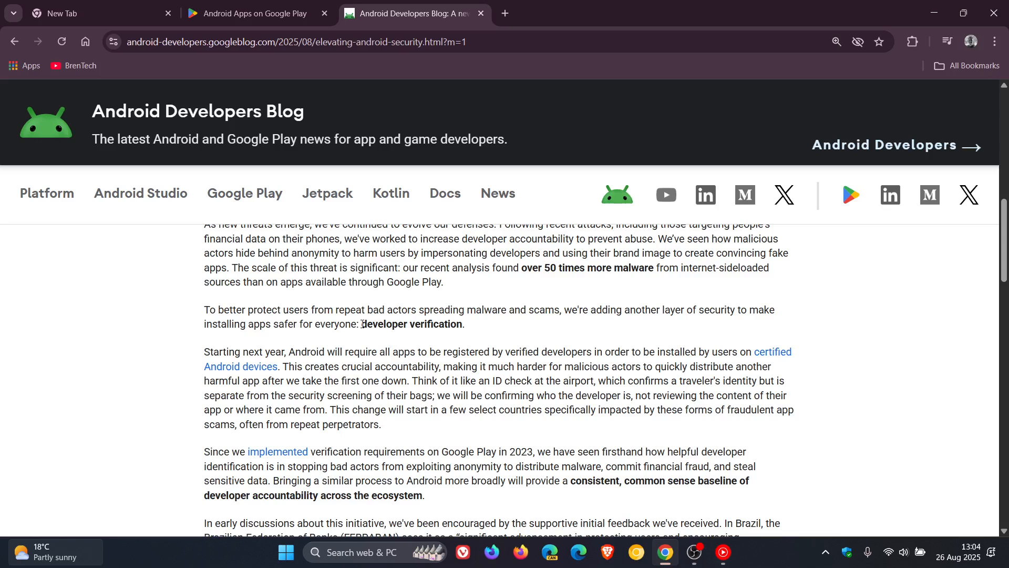
pyautogui.doubleClick(393, 324)
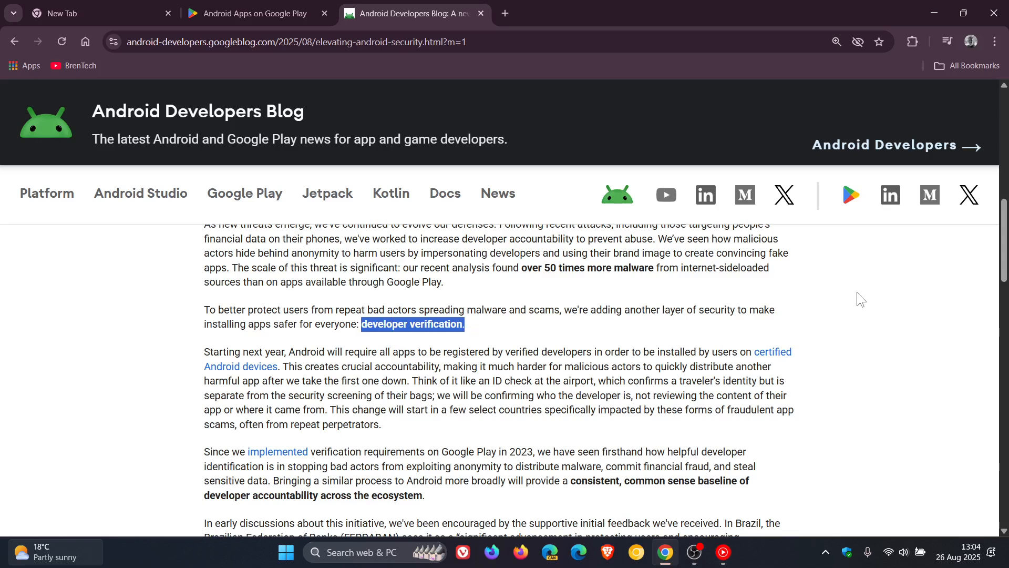
pyautogui.moveTo(856, 372)
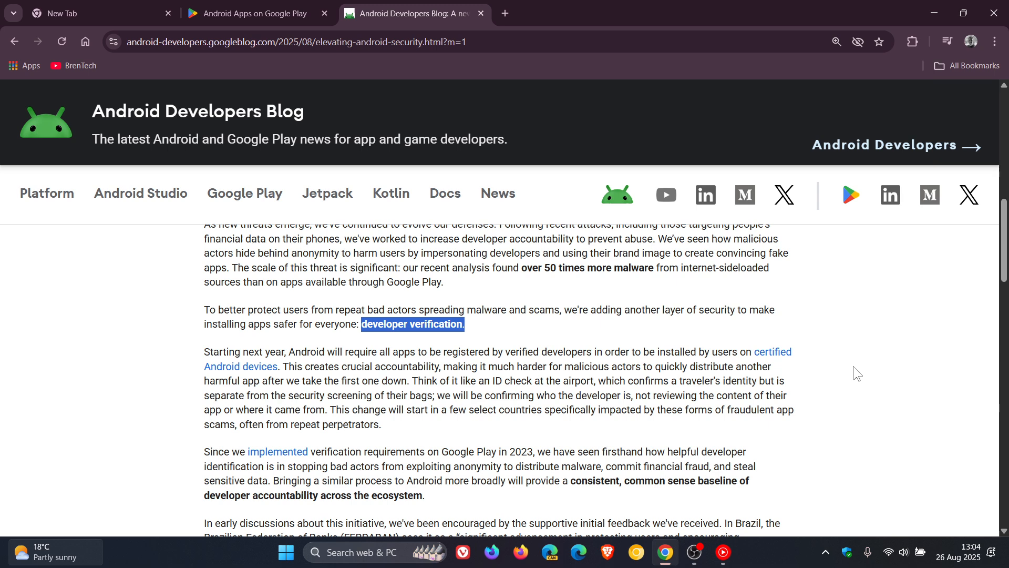
pyautogui.moveTo(853, 363)
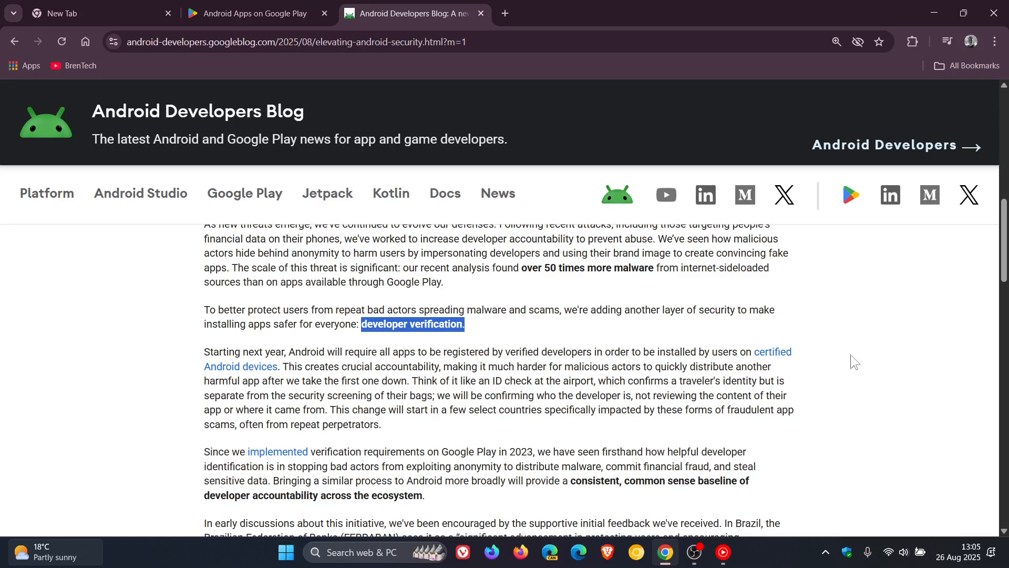
# Select and deselect the sentence about the new Android Developer Console, then reach the Timeline section
pyautogui.scroll(-3)
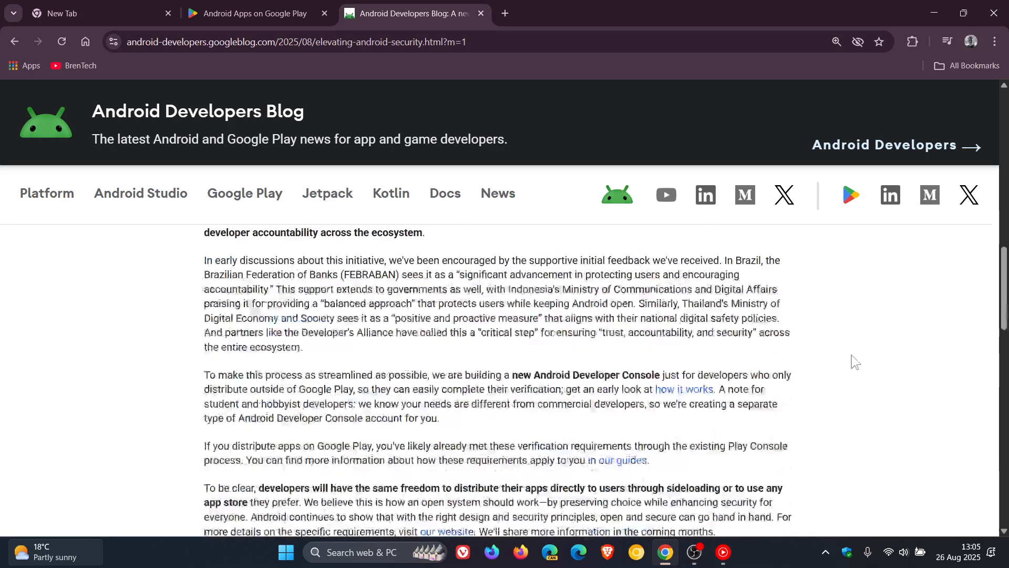
pyautogui.scroll(-3)
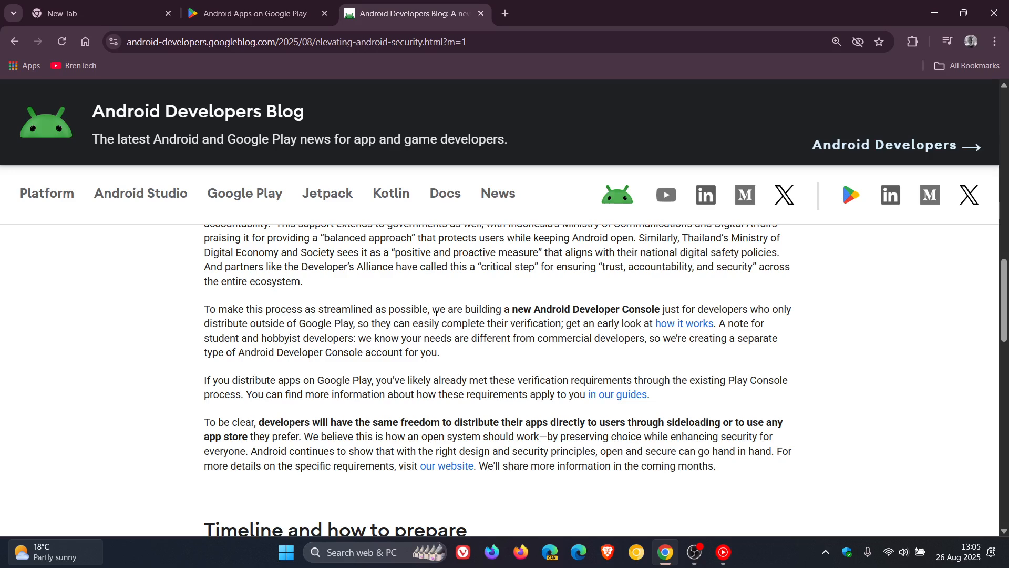
pyautogui.moveTo(434, 309); pyautogui.dragTo(661, 309)
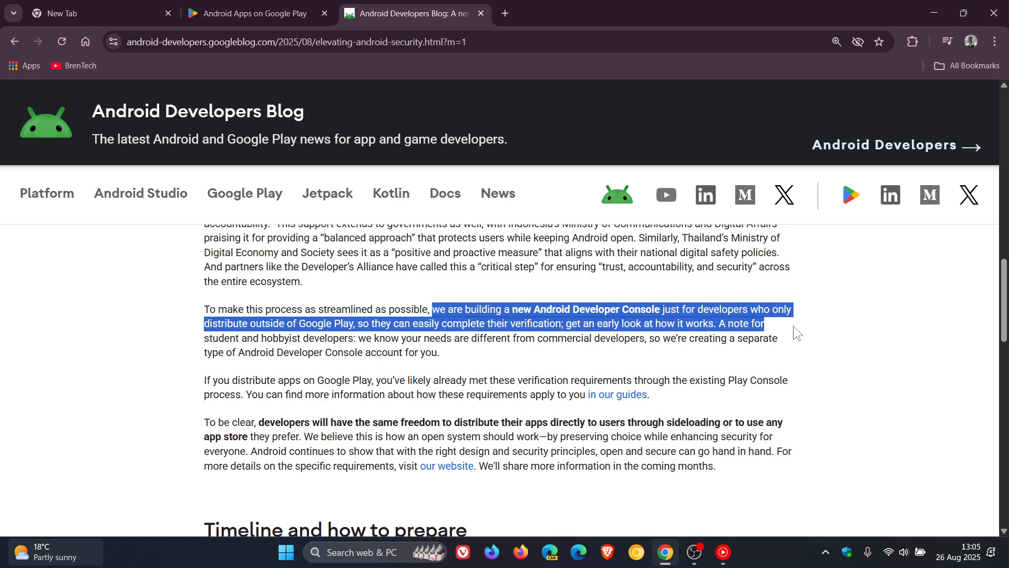
pyautogui.click(726, 324)
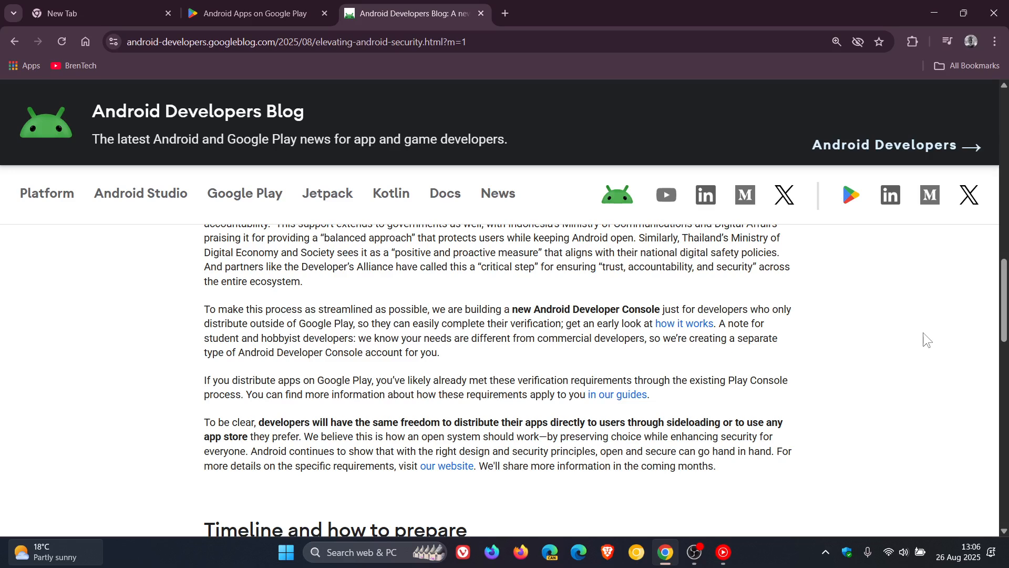
pyautogui.scroll(-3)
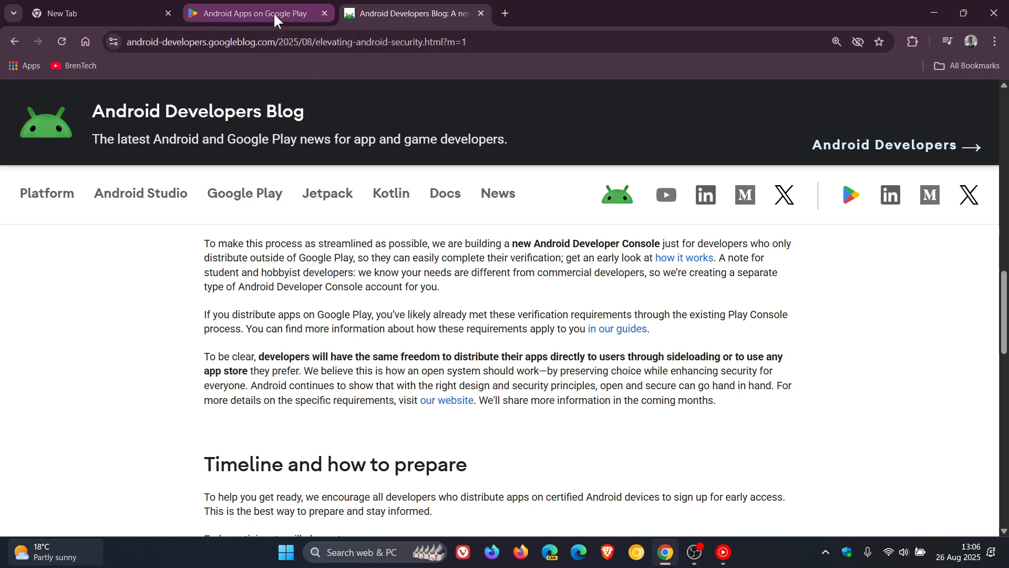
# Switch back to the Google Play apps tab with its Top free charts
pyautogui.click(261, 14)
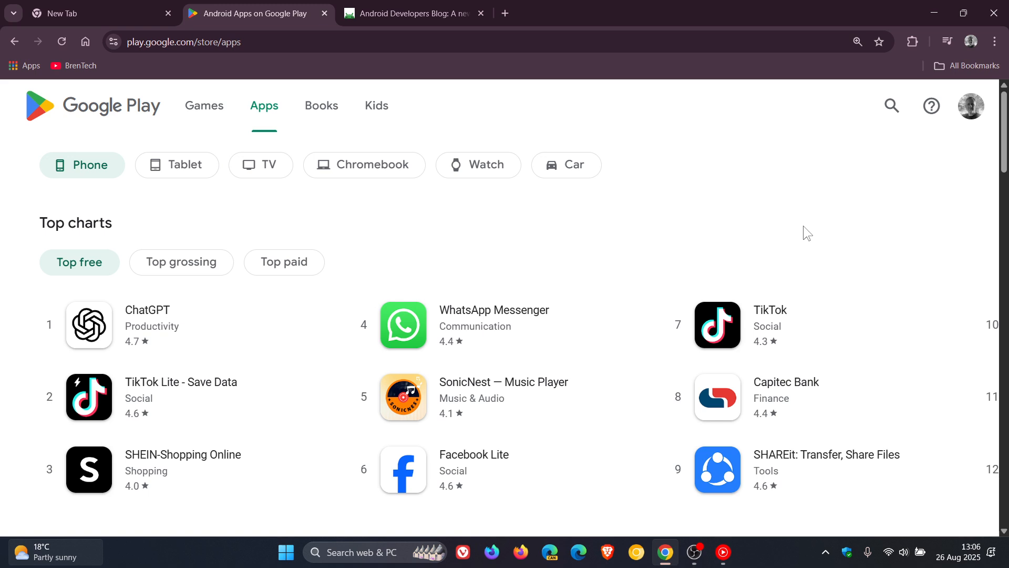
pyautogui.moveTo(639, 255)
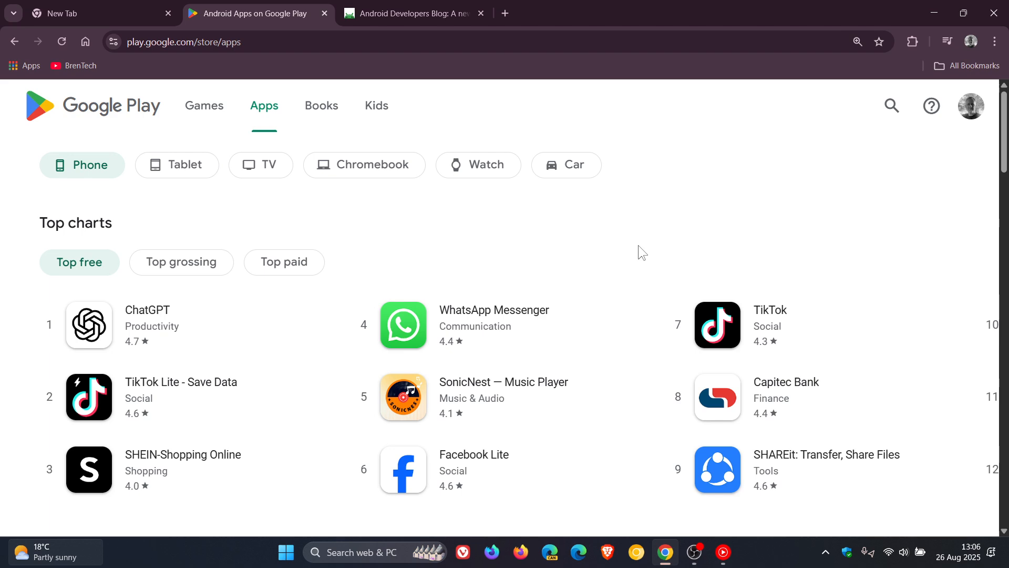
pyautogui.click(417, 15)
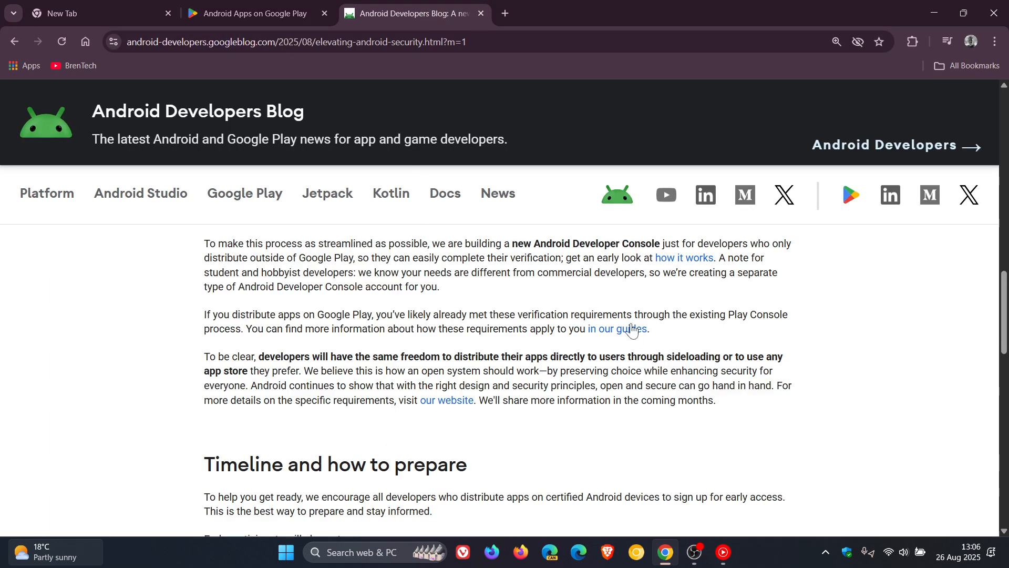
pyautogui.moveTo(860, 339)
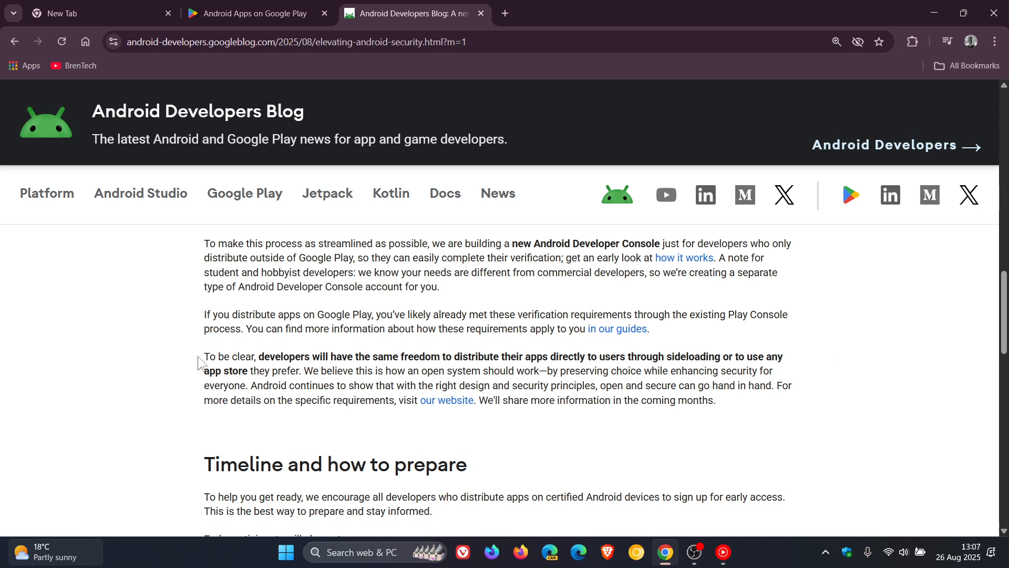
pyautogui.moveTo(204, 356); pyautogui.dragTo(267, 356)
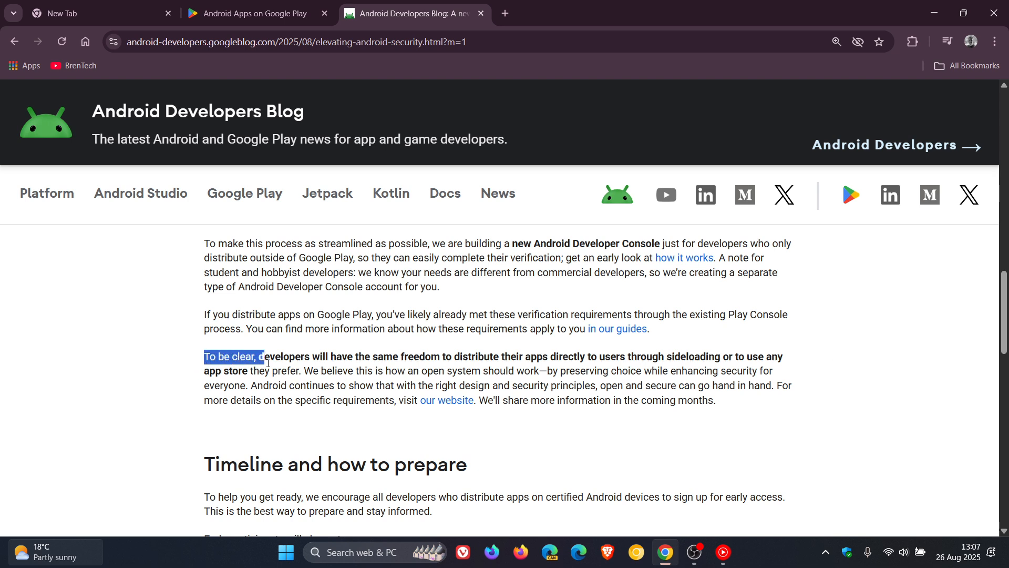
pyautogui.moveTo(263, 356); pyautogui.dragTo(480, 357)
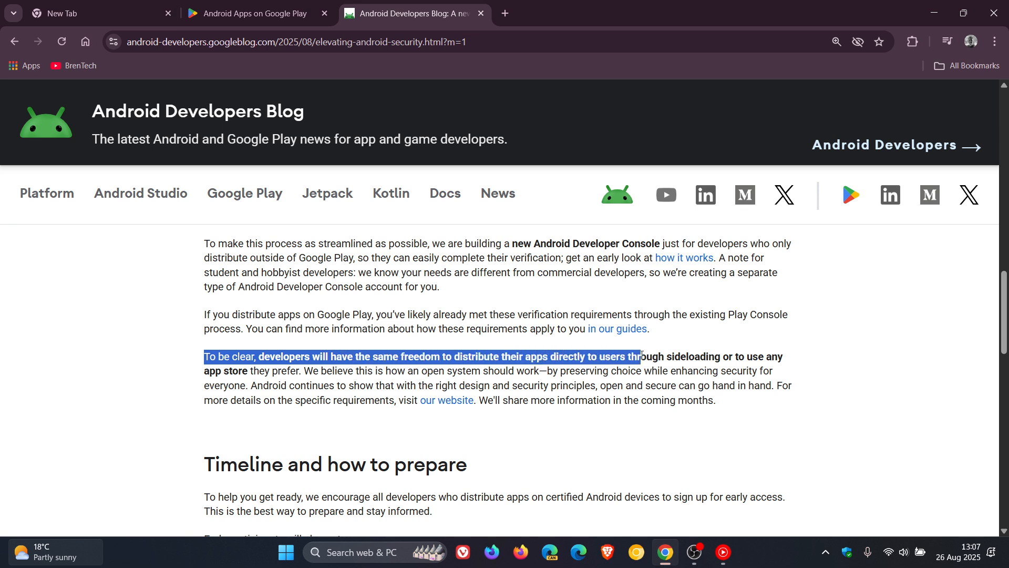
pyautogui.moveTo(640, 357); pyautogui.dragTo(779, 357)
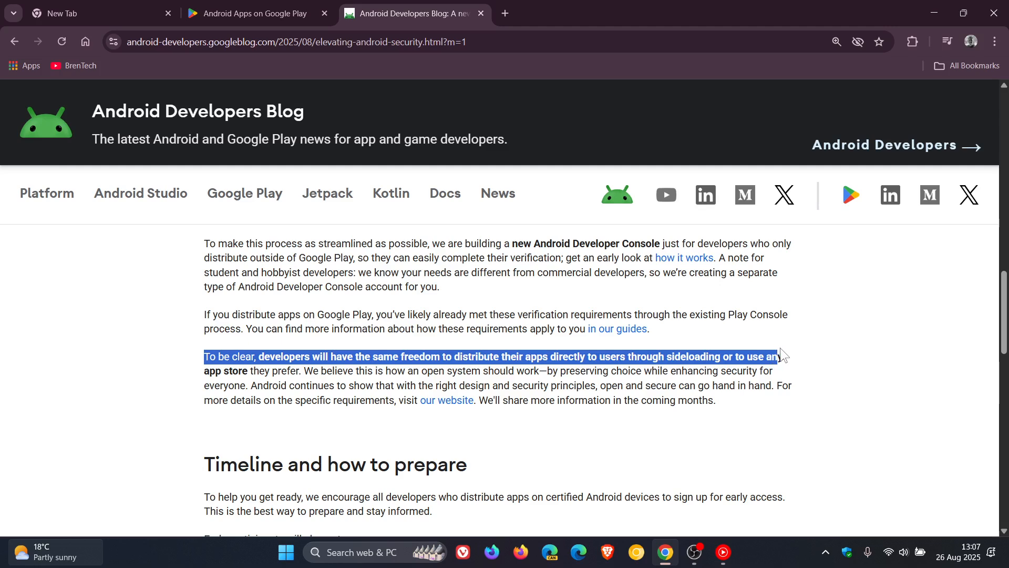
pyautogui.moveTo(779, 357); pyautogui.dragTo(782, 376)
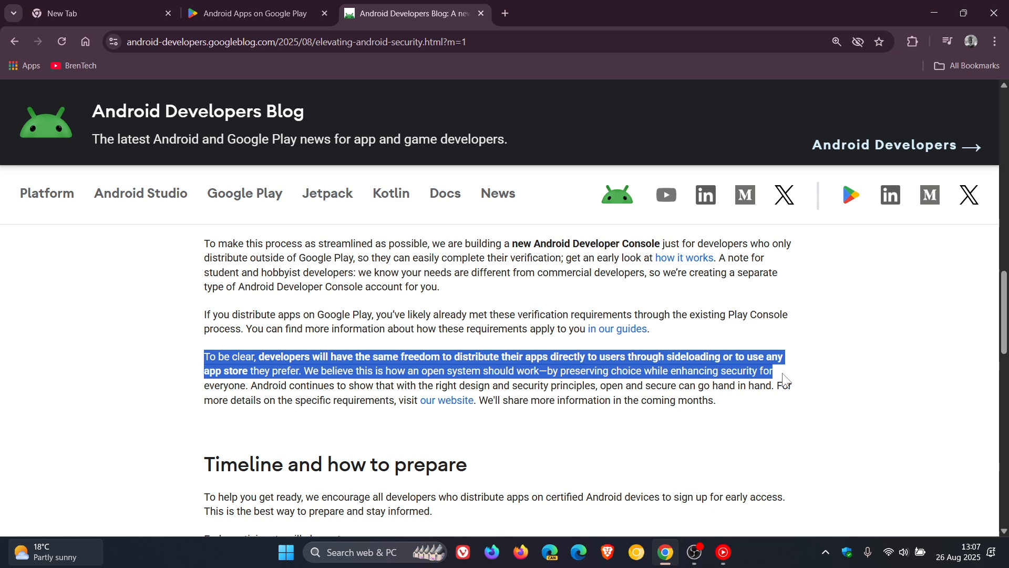
pyautogui.moveTo(782, 379); pyautogui.dragTo(250, 385)
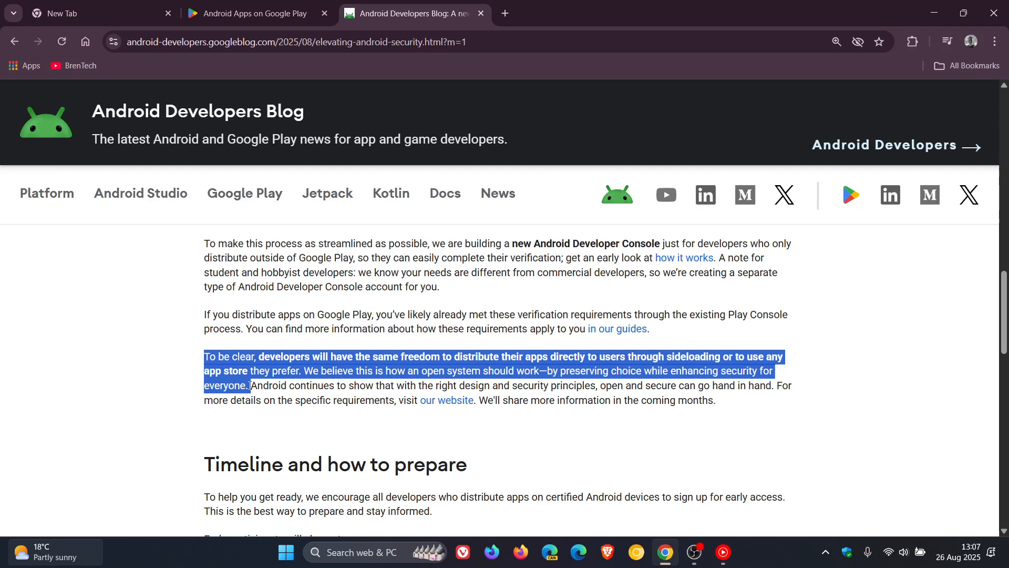
pyautogui.moveTo(894, 377)
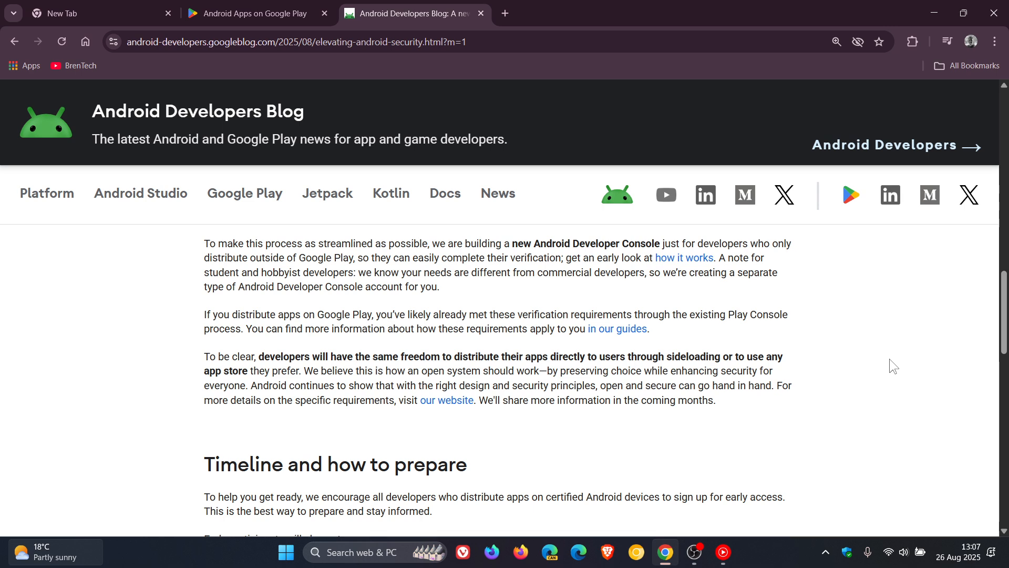
# Scroll the post to its timeline running from October 2025 to 2027 and beyond
pyautogui.scroll(-3)
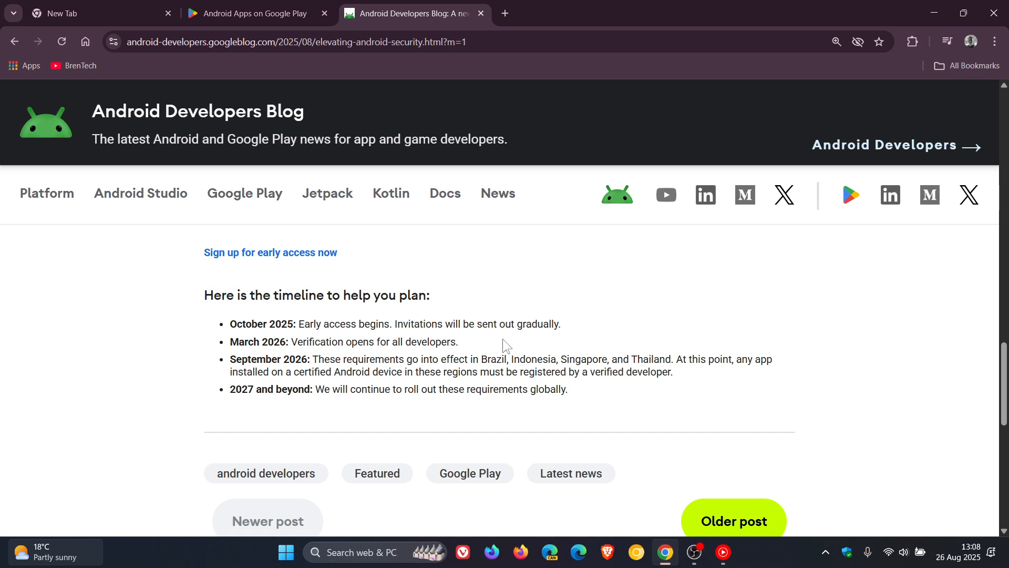
pyautogui.moveTo(532, 340)
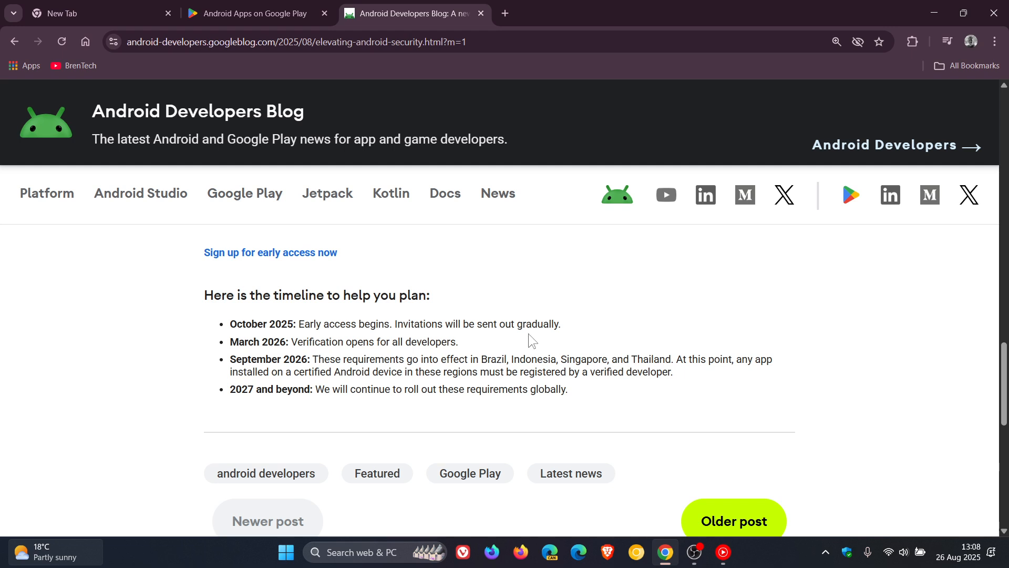
pyautogui.moveTo(794, 382)
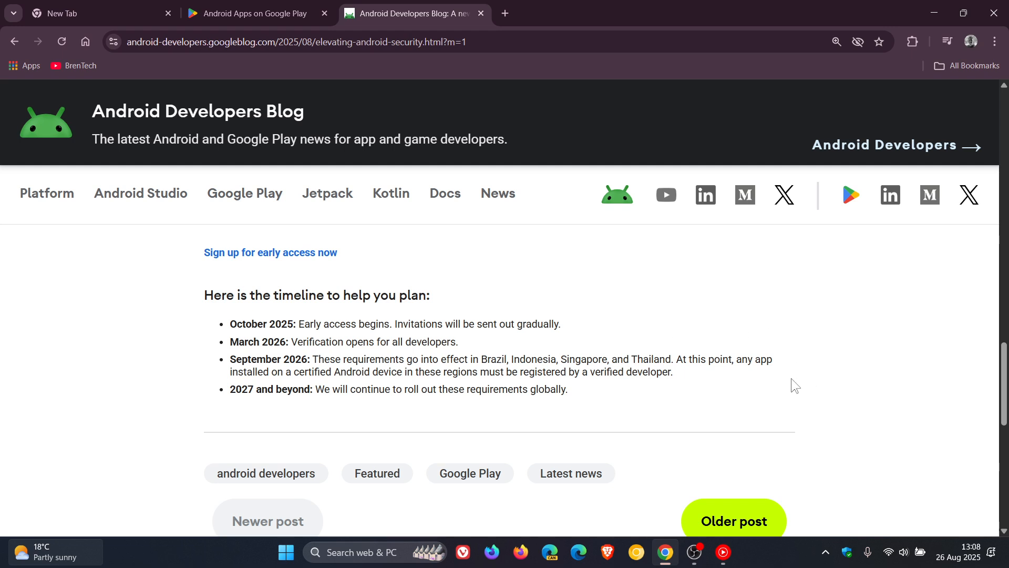
pyautogui.moveTo(790, 364)
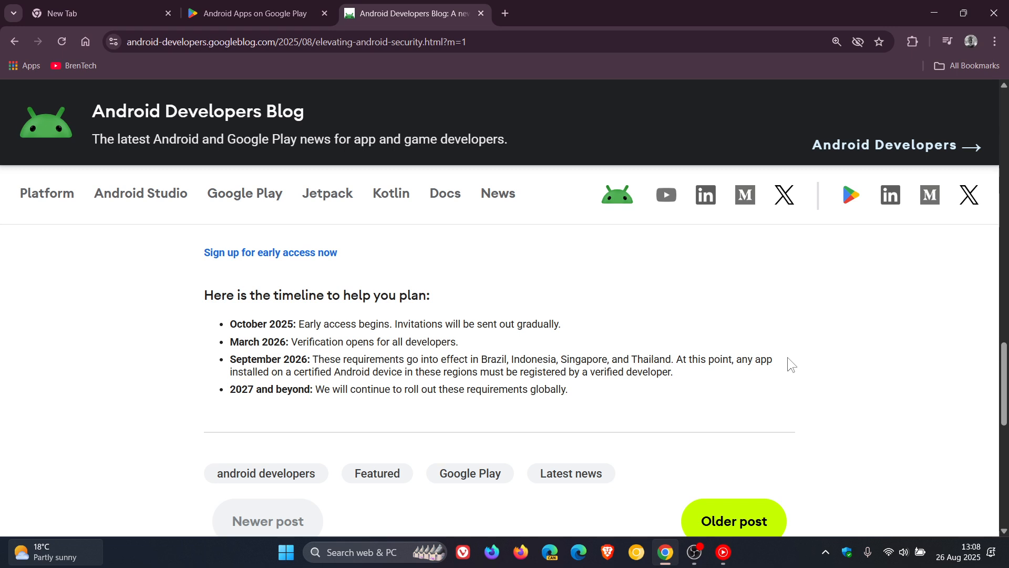
pyautogui.moveTo(721, 385)
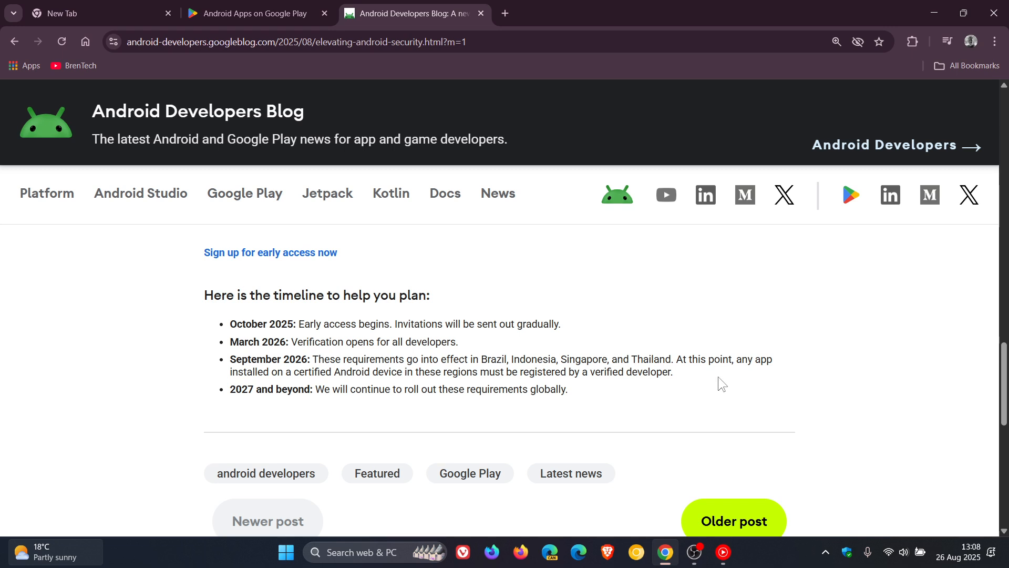
pyautogui.moveTo(798, 395)
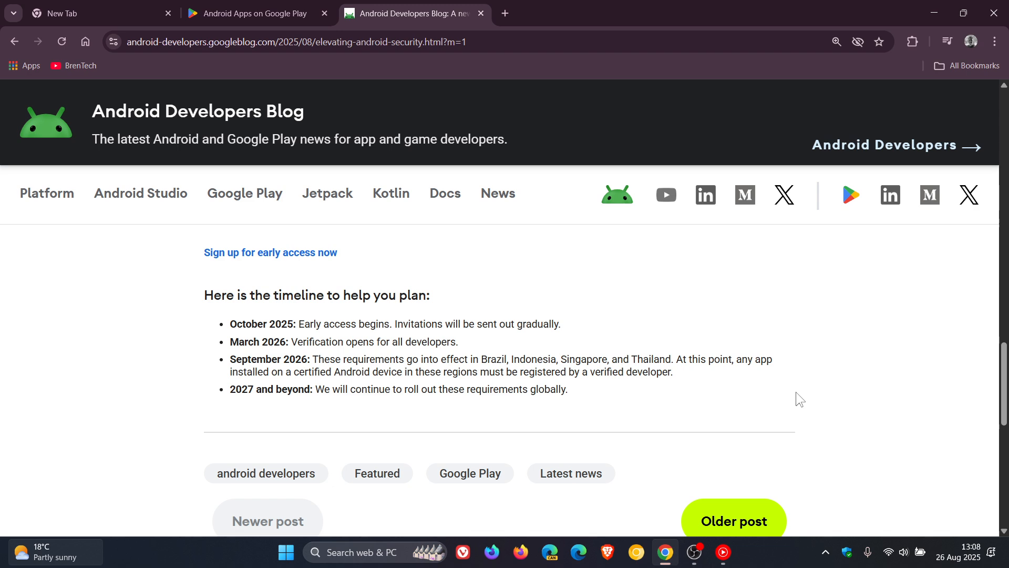
pyautogui.moveTo(316, 414)
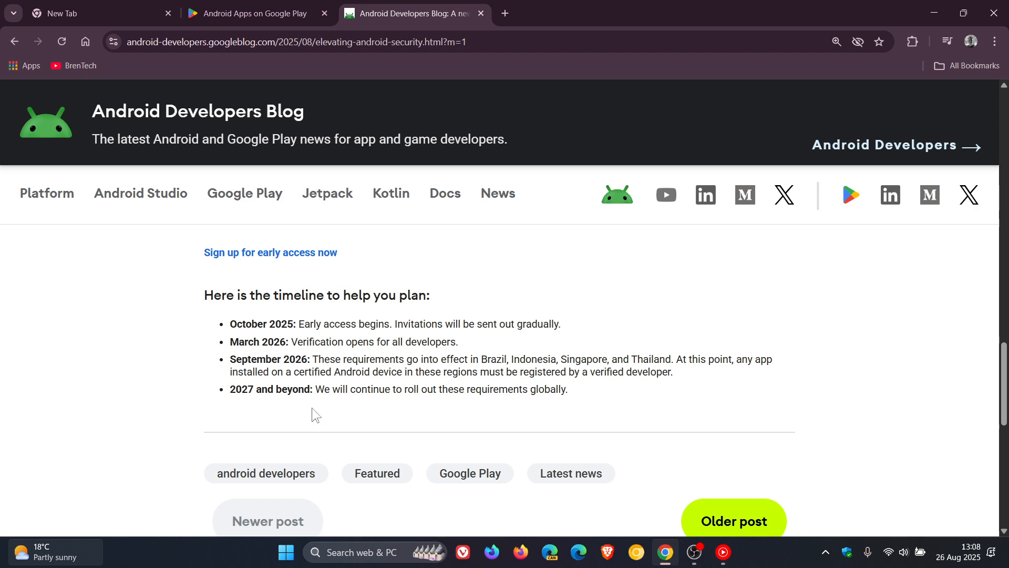
pyautogui.moveTo(665, 419)
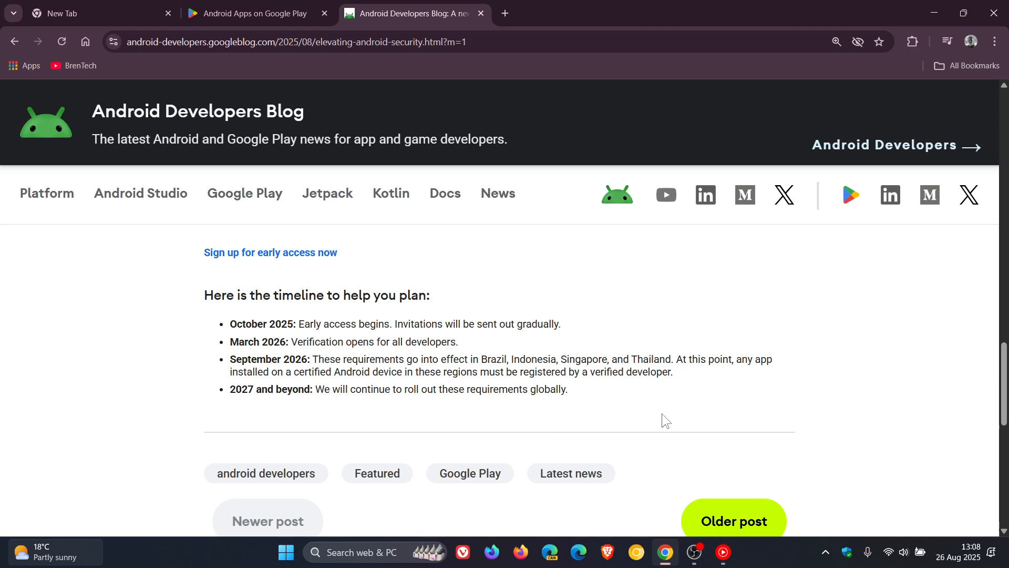
pyautogui.moveTo(675, 423)
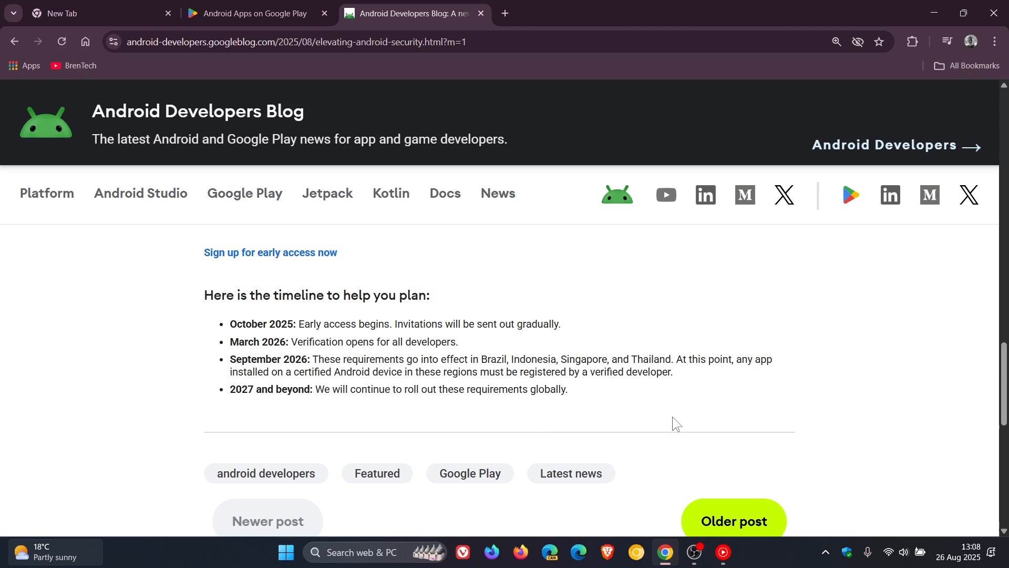
pyautogui.moveTo(129, 84)
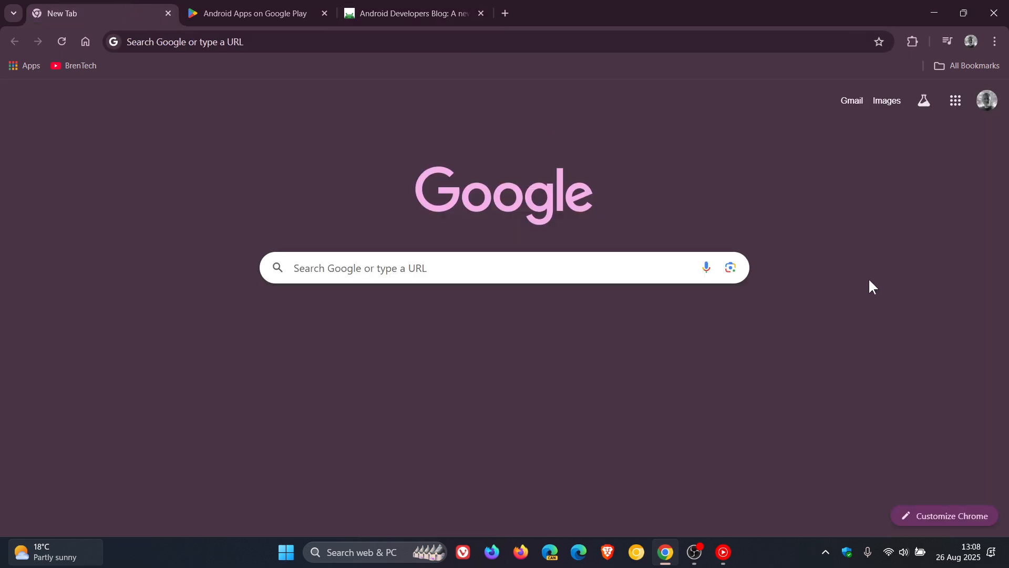
pyautogui.moveTo(876, 278)
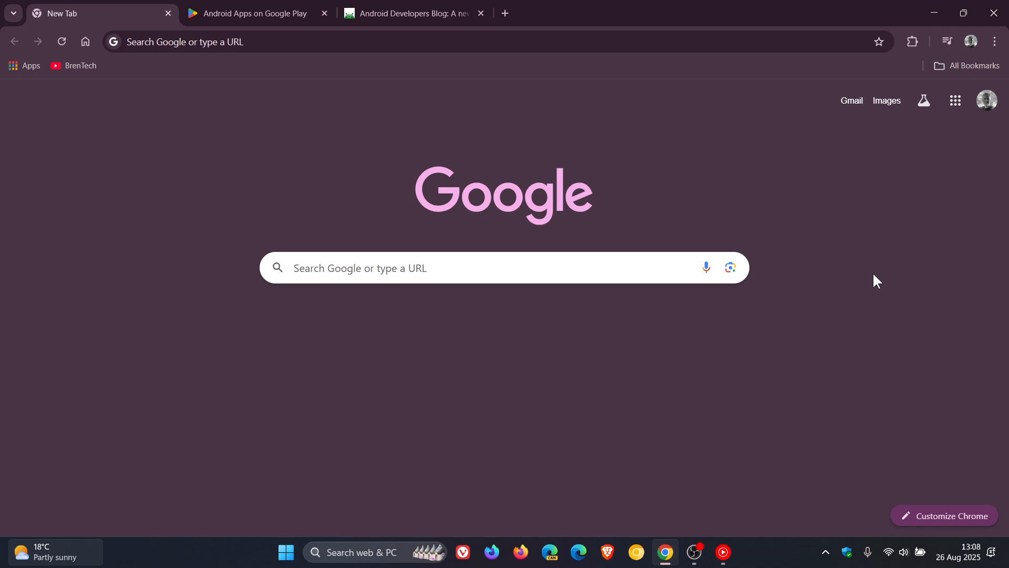
pyautogui.moveTo(843, 223)
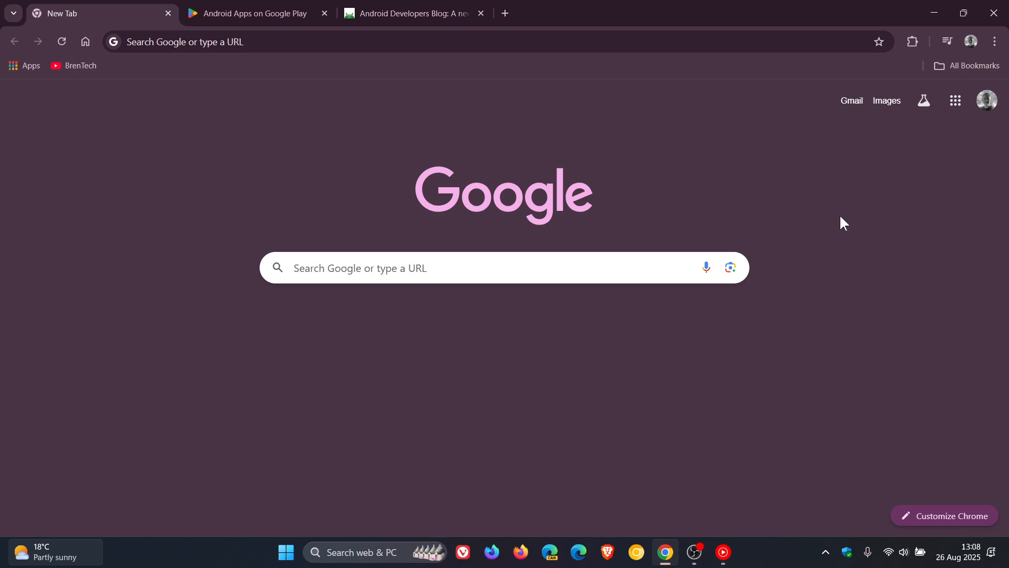
pyautogui.moveTo(816, 218)
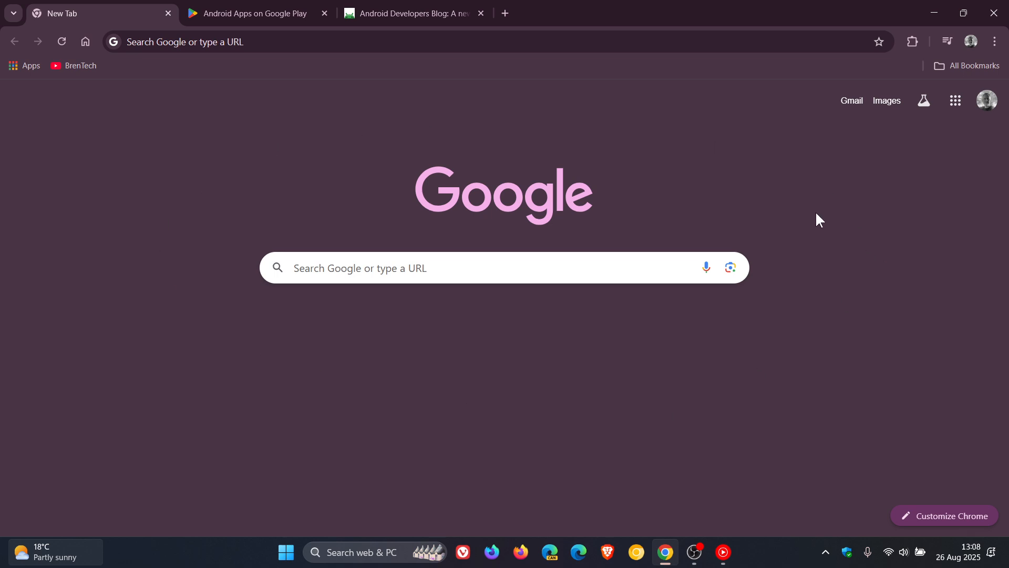